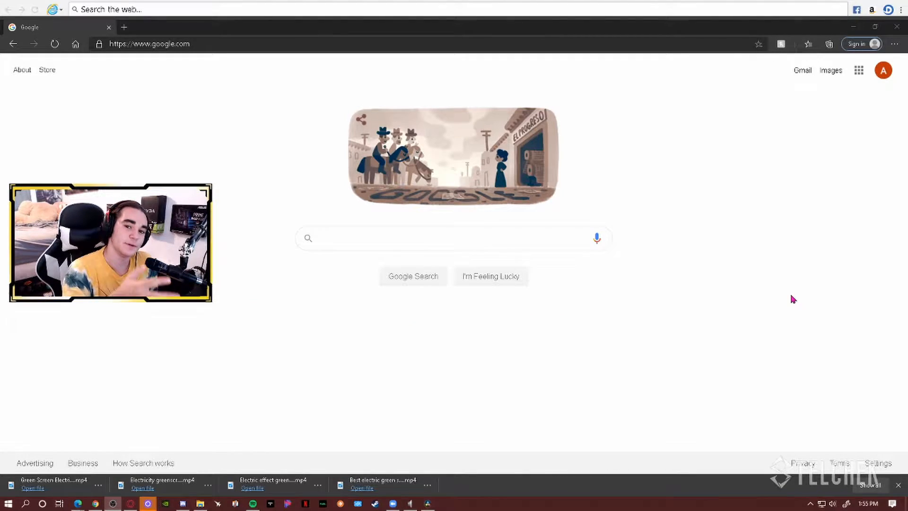
- Search Google for 'streamlabs' and go to the official streamlabs.com result
type("streamlabs")
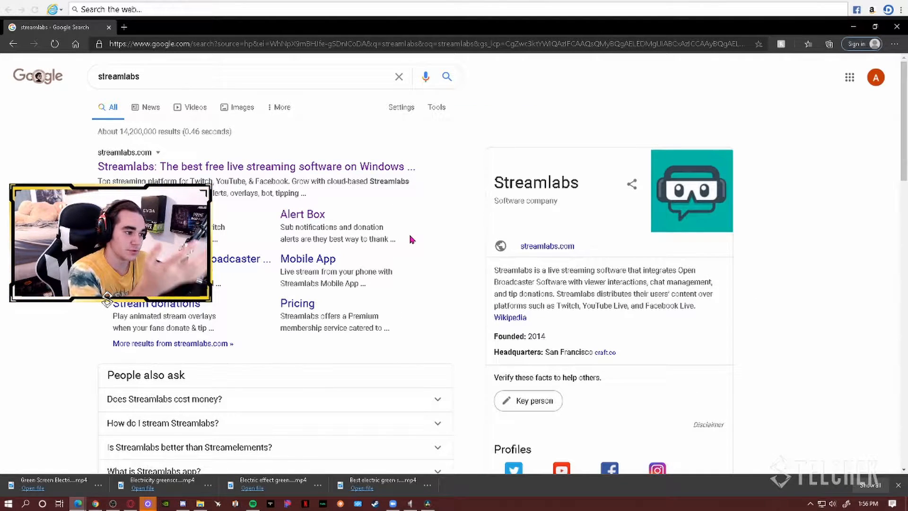
left_click(256, 166)
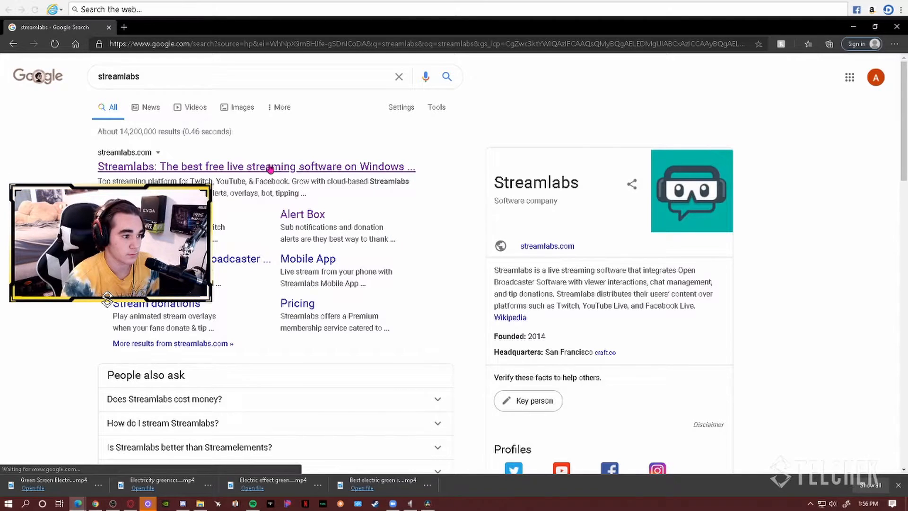
- From the Streamlabs dashboard, browse All Widgets down to the Chat Box card
left_click(255, 167)
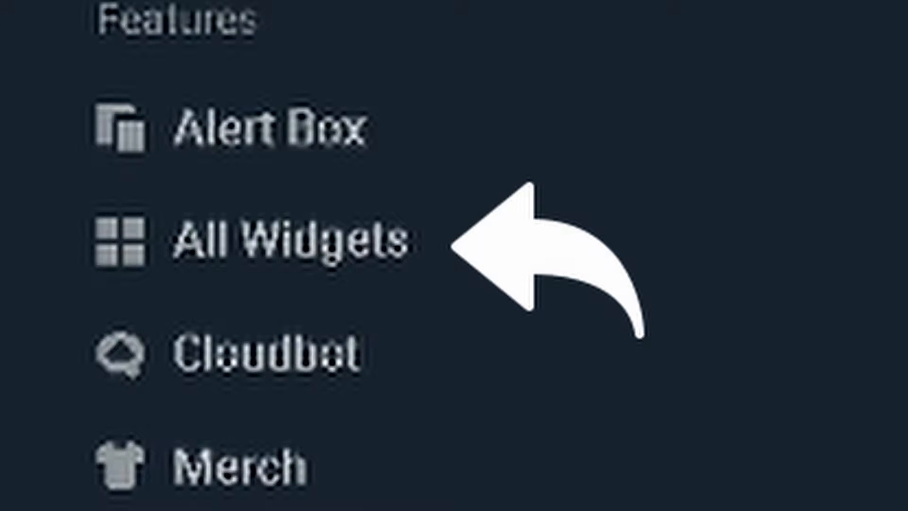
left_click(48, 239)
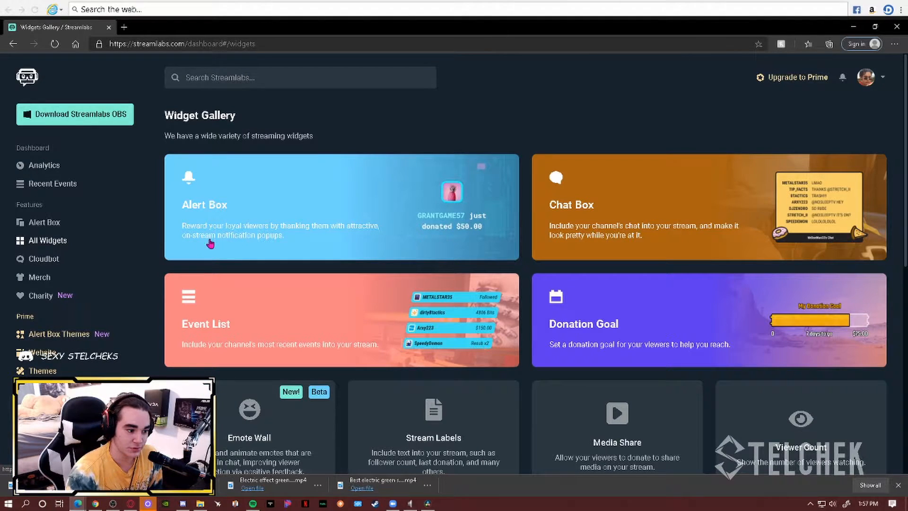
scroll("down", 3)
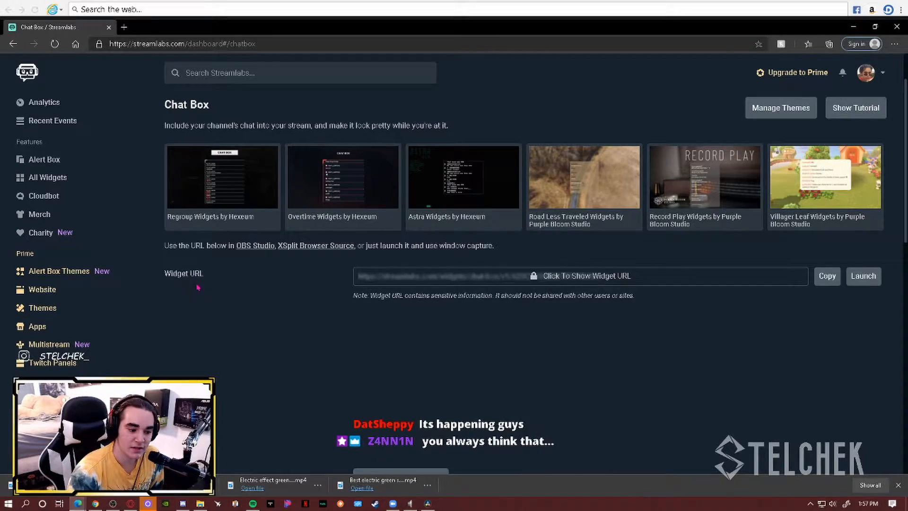
- Review the Chat Box preview and switch its theme to a different one such as Clean
scroll("down", 3)
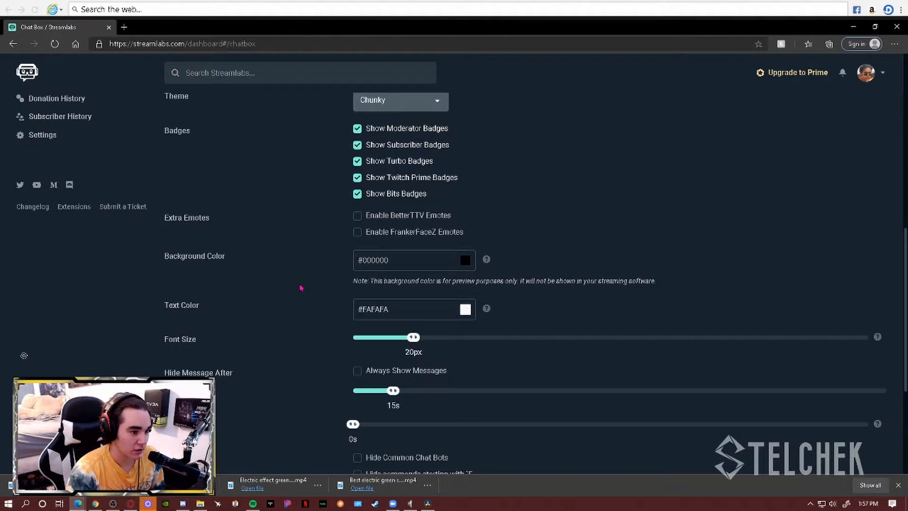
scroll("down", 3)
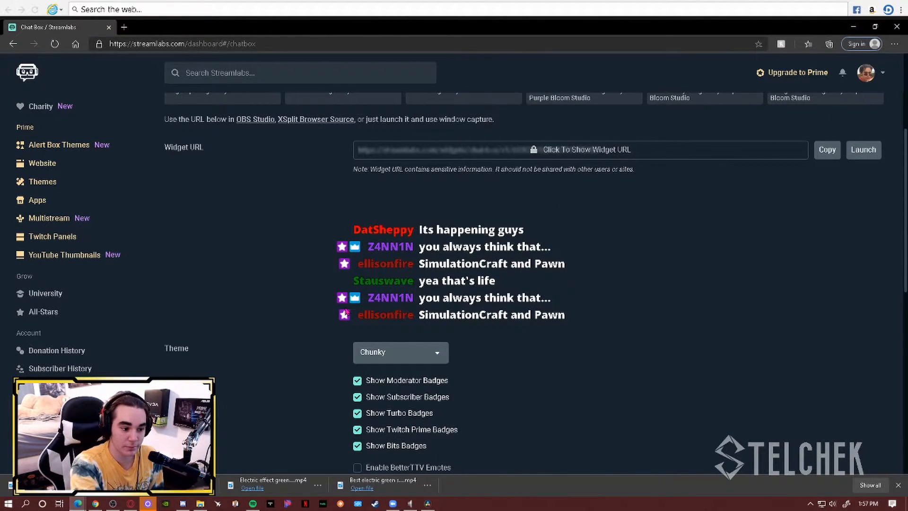
left_click(400, 352)
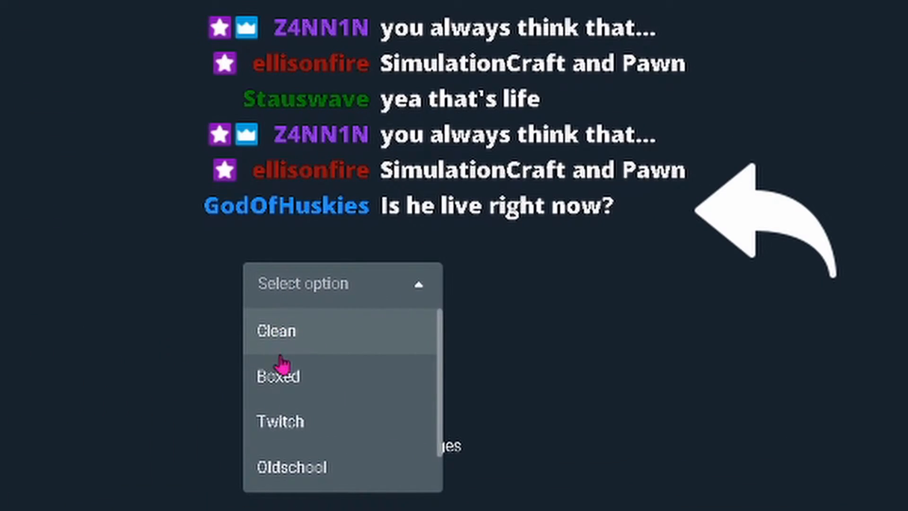
left_click(279, 421)
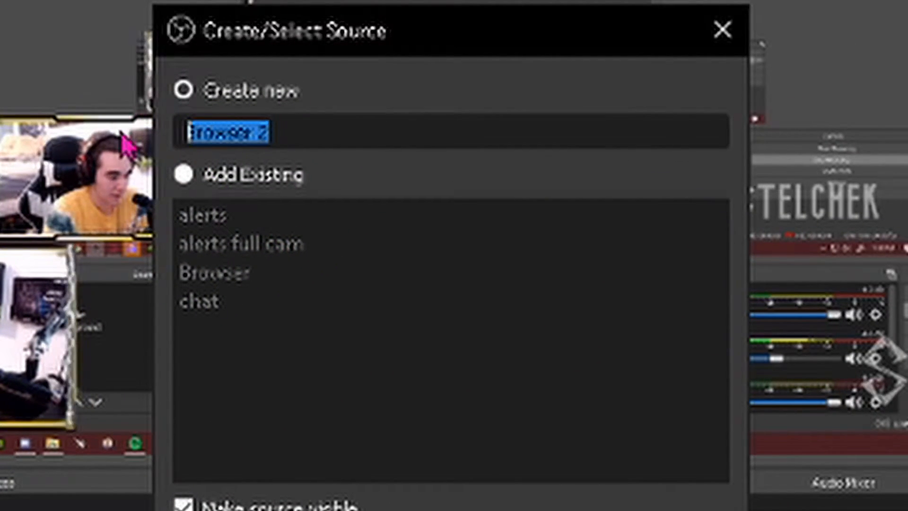
- Name the new browser source 'chat', get the name-taken warning, and try '1234' instead
type("chat")
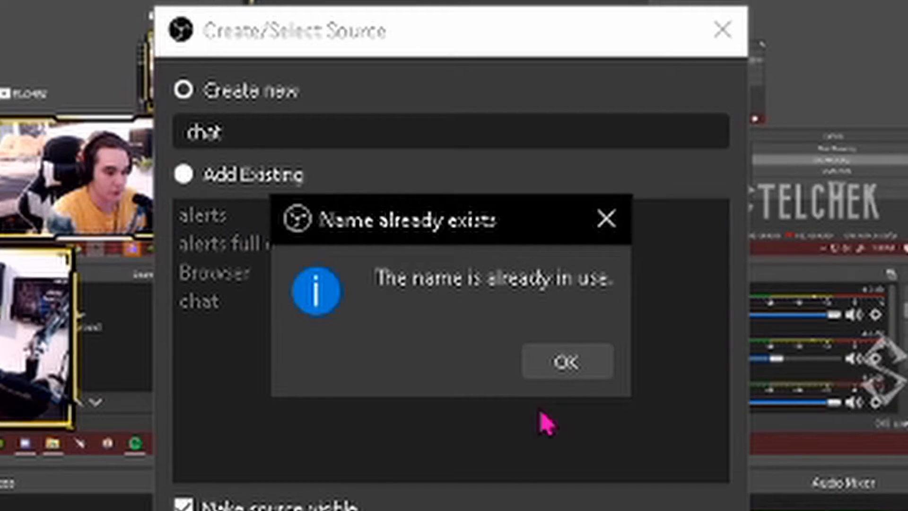
left_click(567, 362)
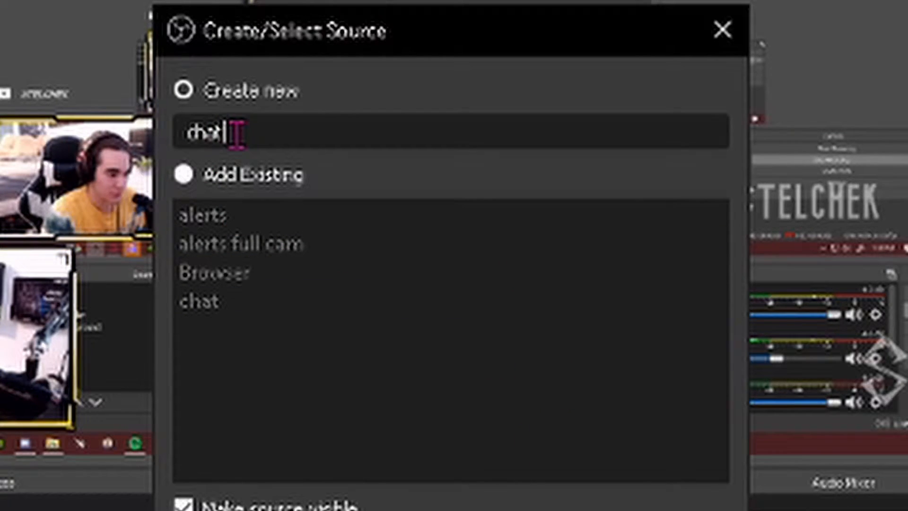
type("1234")
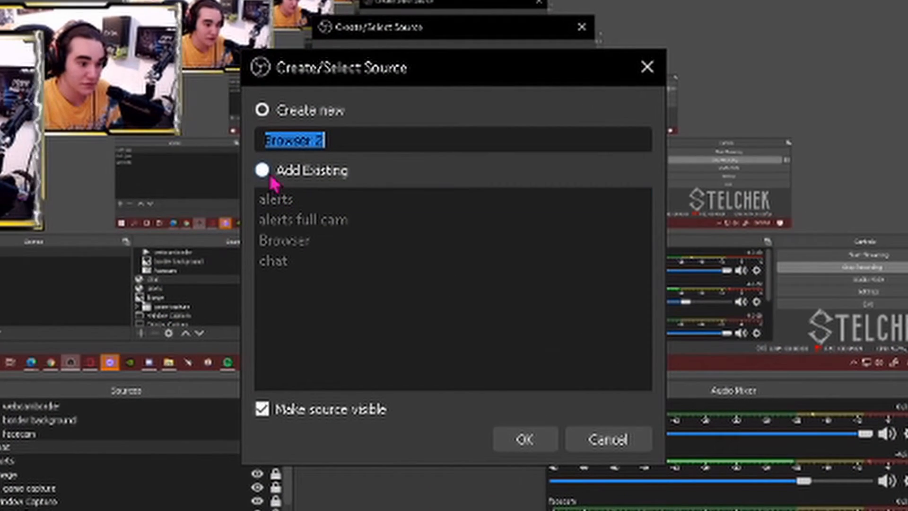
- Add the existing 'chat' browser source to this scene via Add Existing
left_click(262, 171)
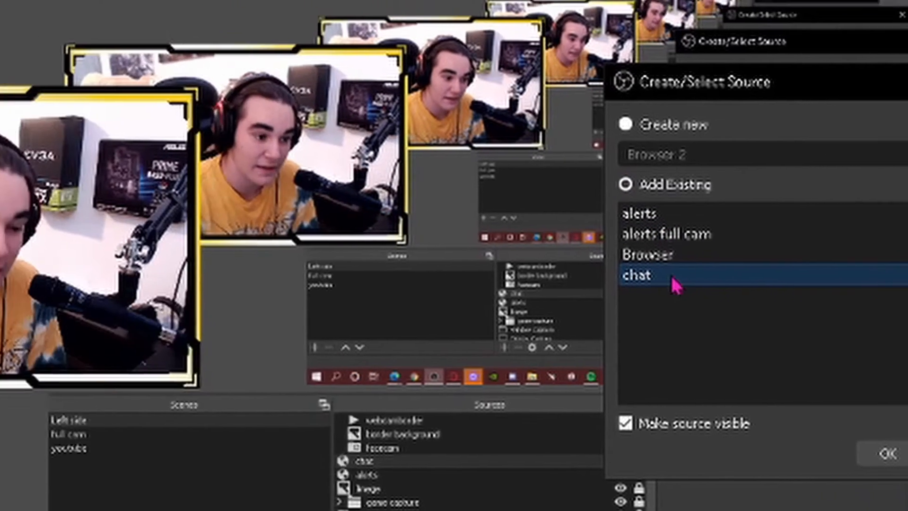
left_click(880, 453)
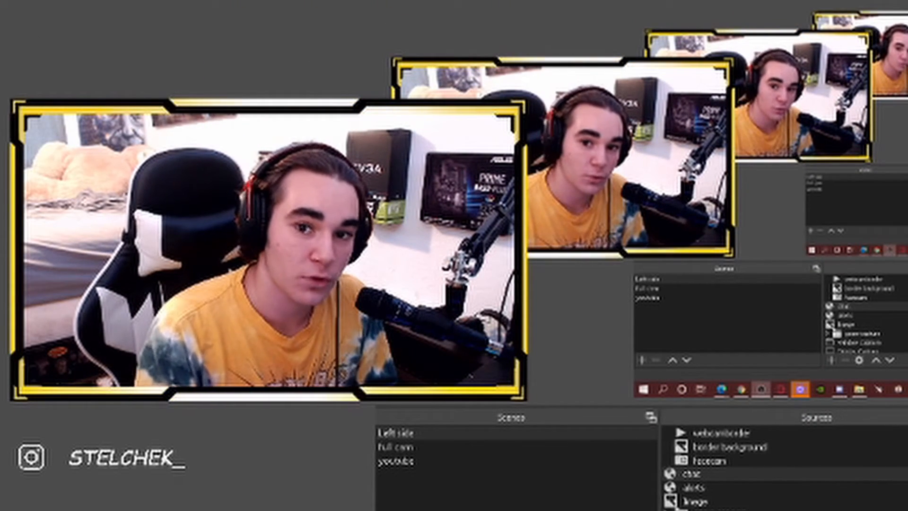